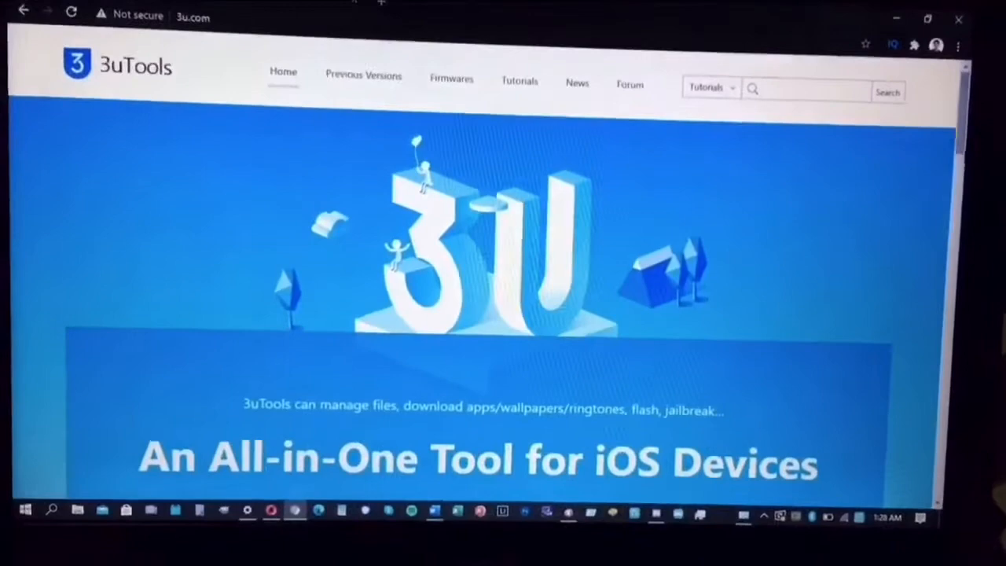
Step: Scroll down the 3uTools website in Google Chrome
scroll("down", 3)
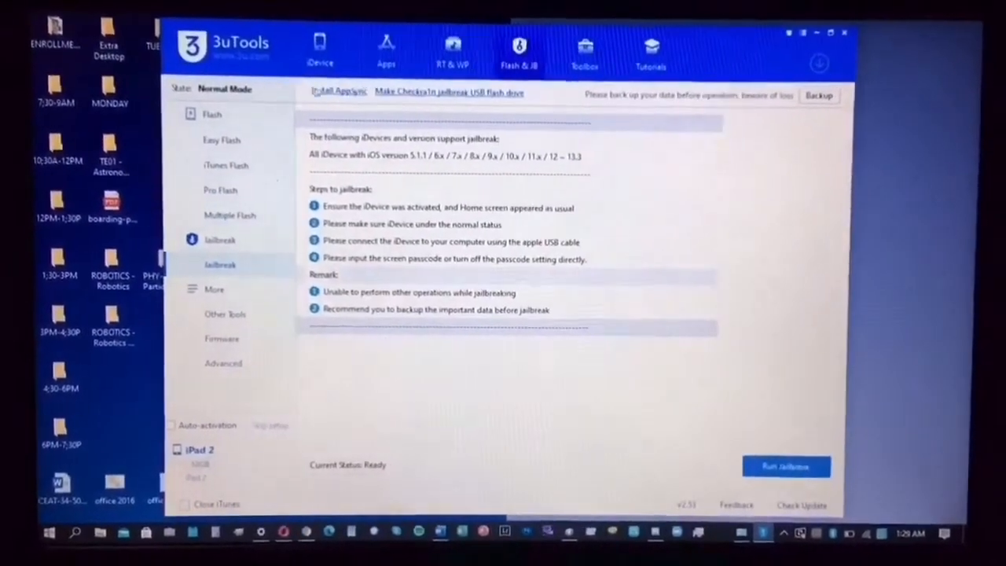
left_click(319, 51)
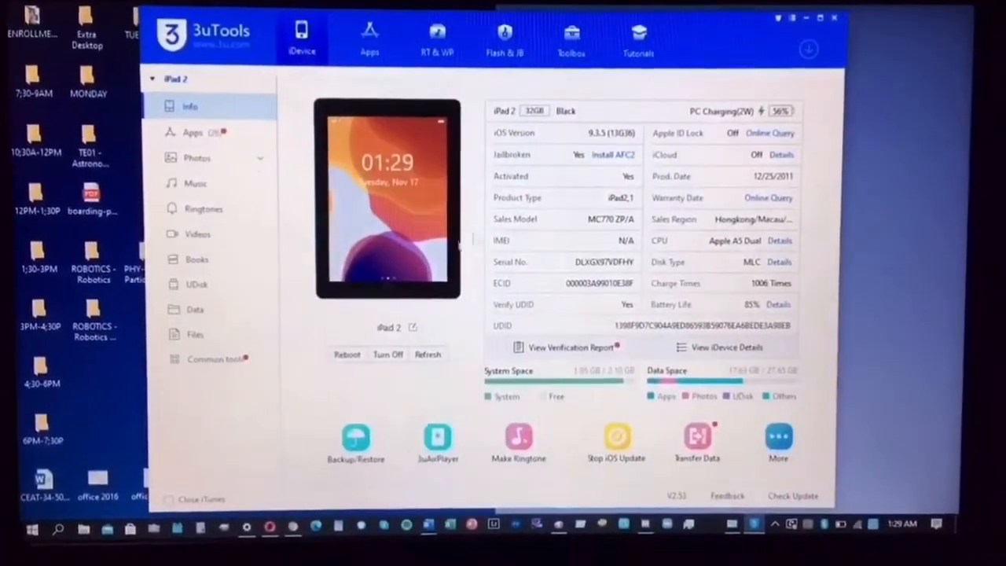
left_click(505, 39)
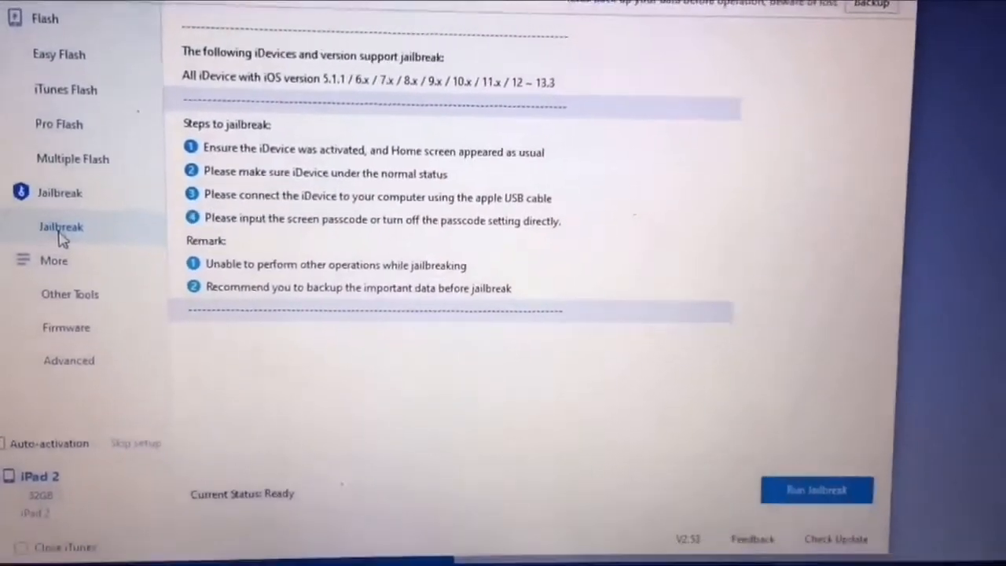
Step: Run Jailbreak on the iPad 2; it fails while installing Phoenix
left_click(816, 489)
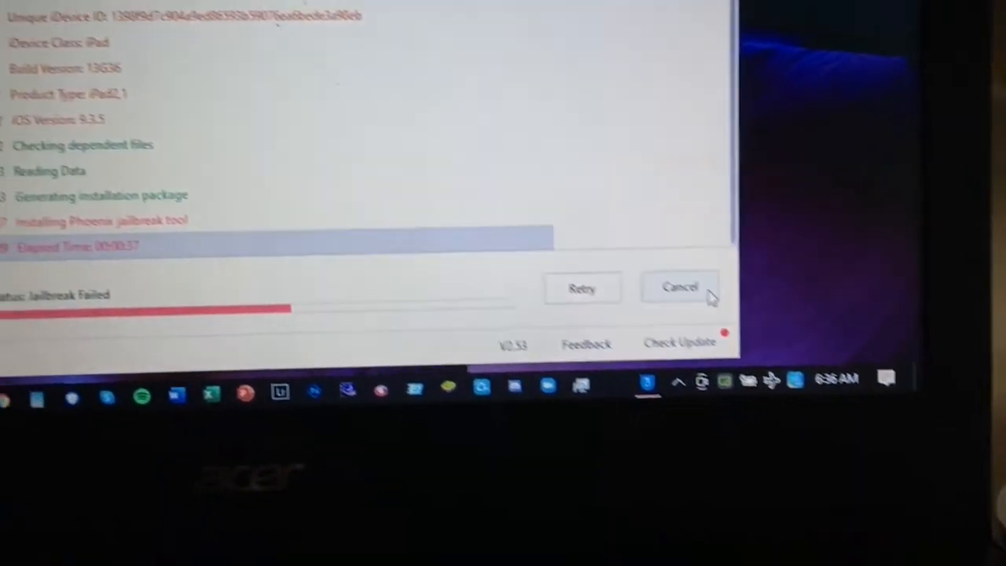
Step: Allow jb935x32.ipa on the device in Windows Security, then retry the jailbreak
left_click(680, 287)
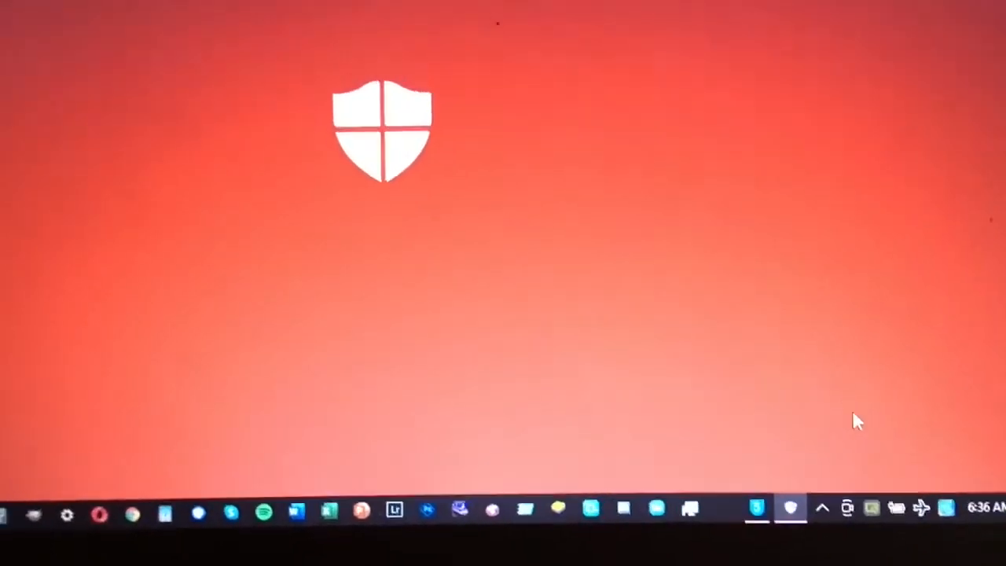
left_click(791, 507)
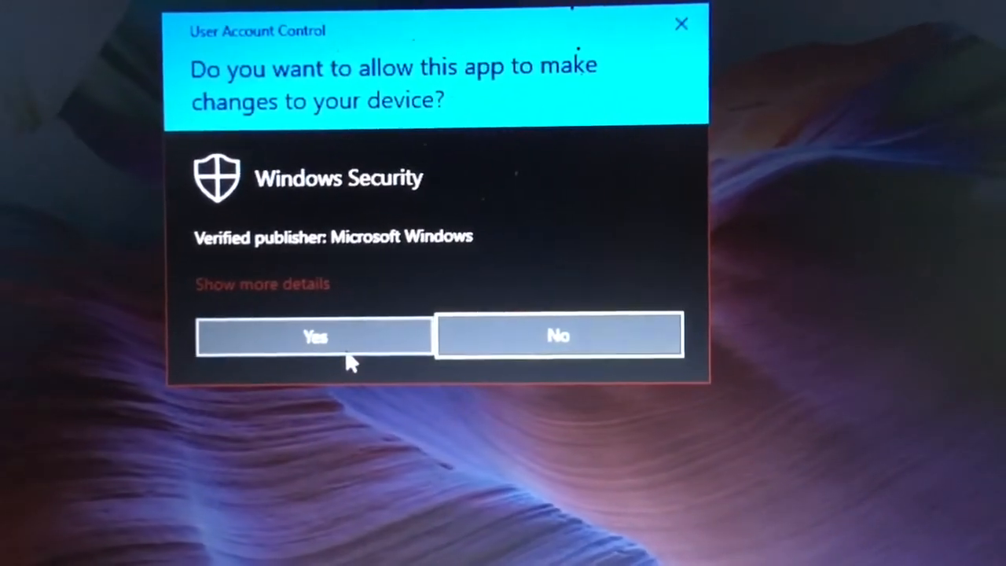
left_click(314, 336)
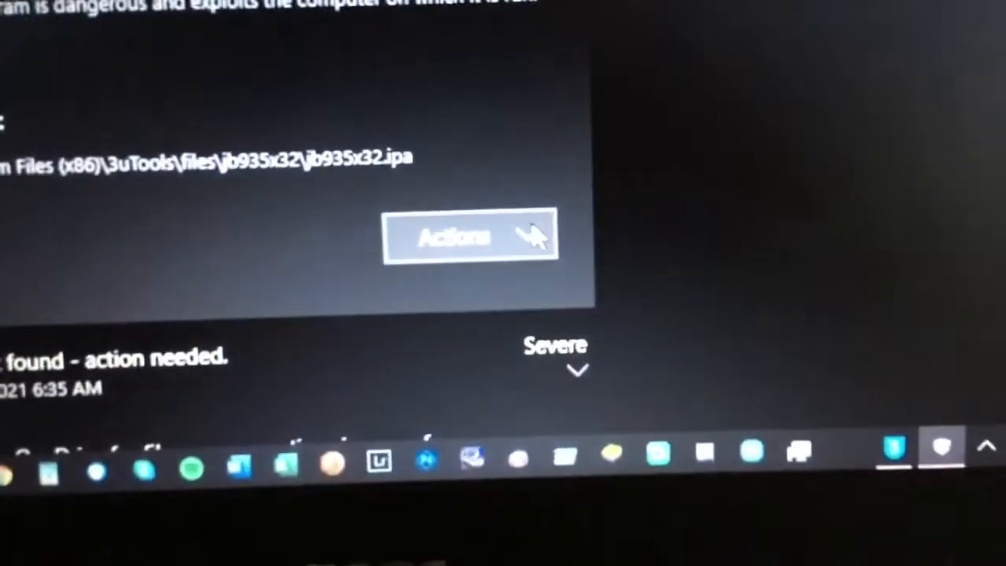
left_click(470, 238)
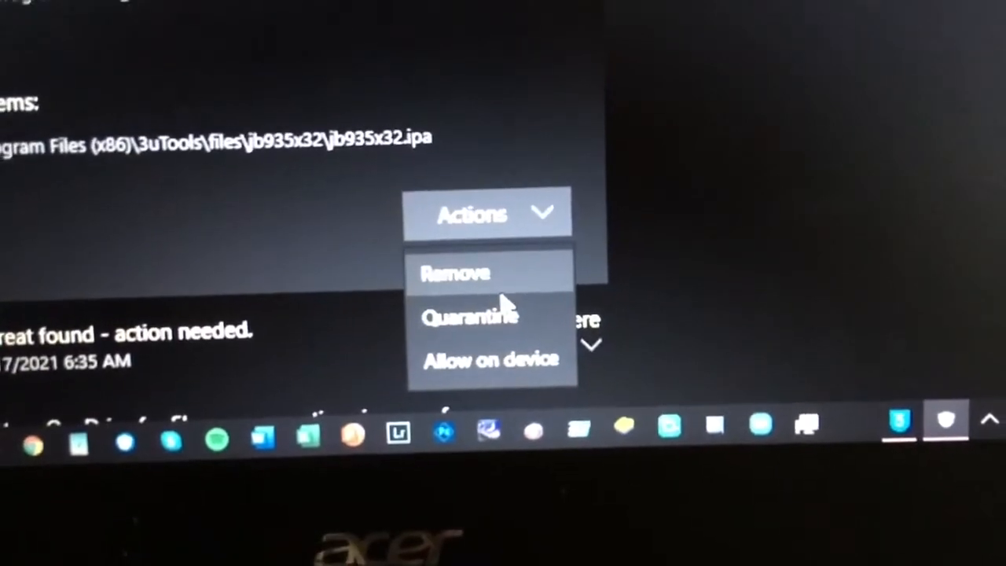
left_click(456, 273)
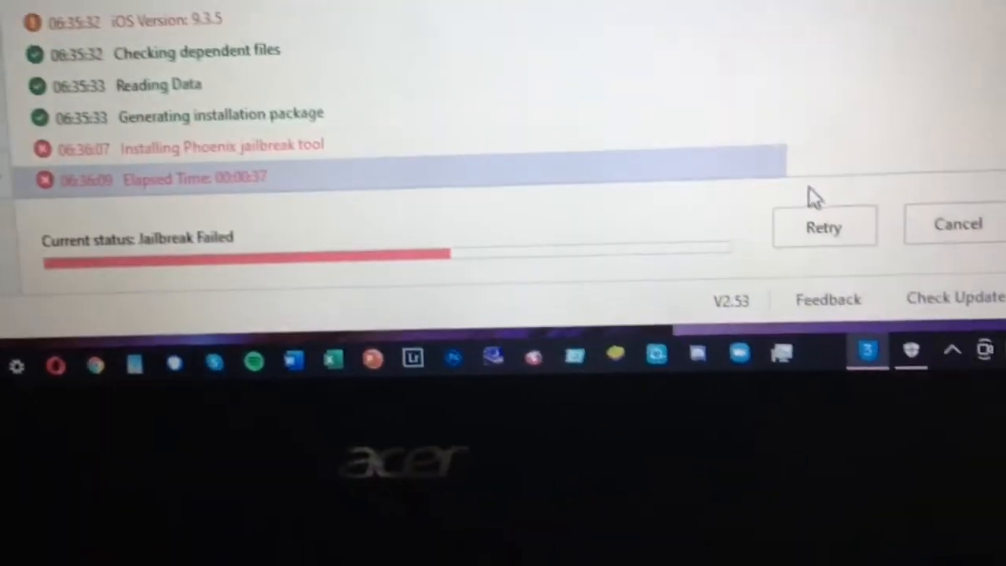
left_click(824, 226)
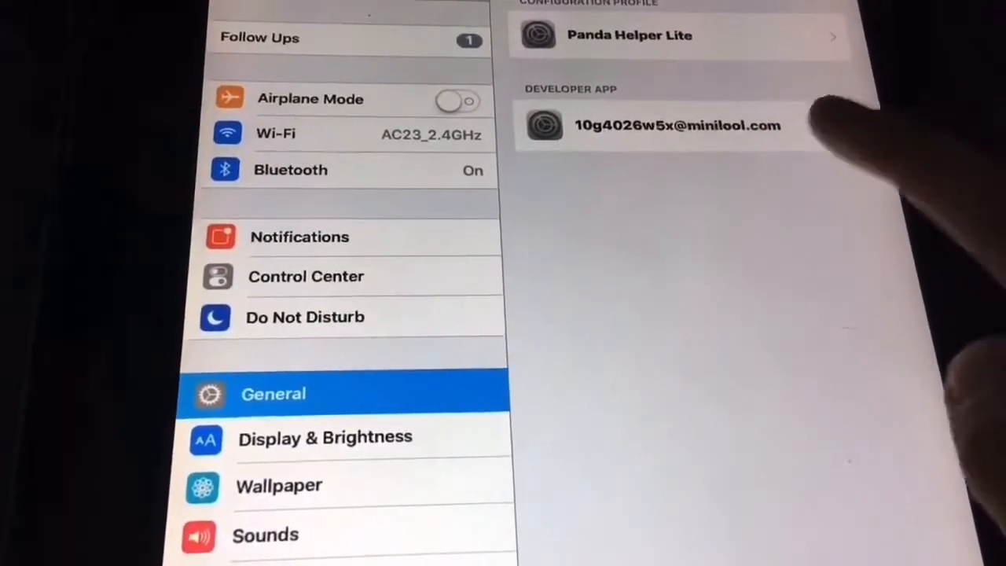
Step: Verify the developer app in Device Management so Phoenix can run
left_click(676, 125)
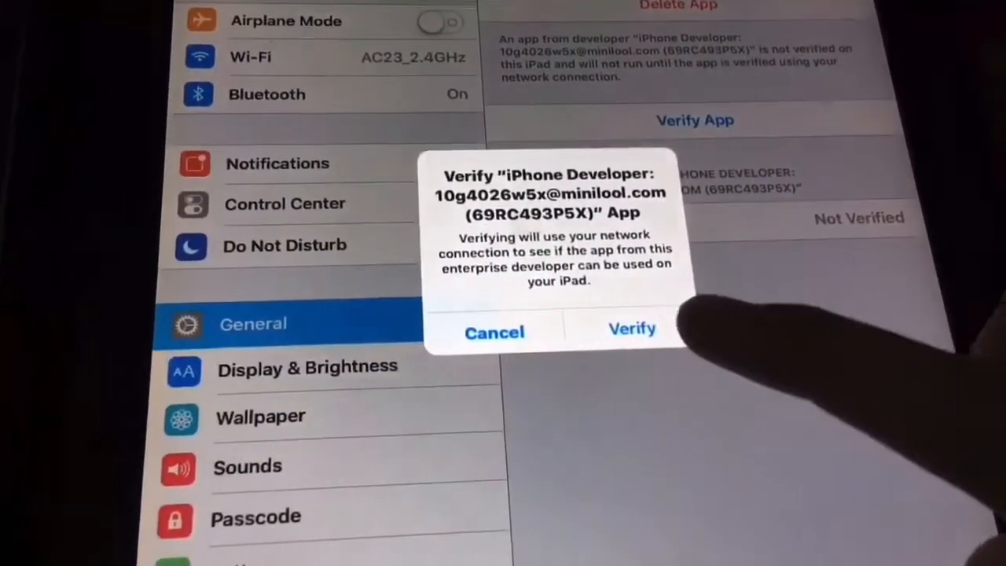
left_click(632, 329)
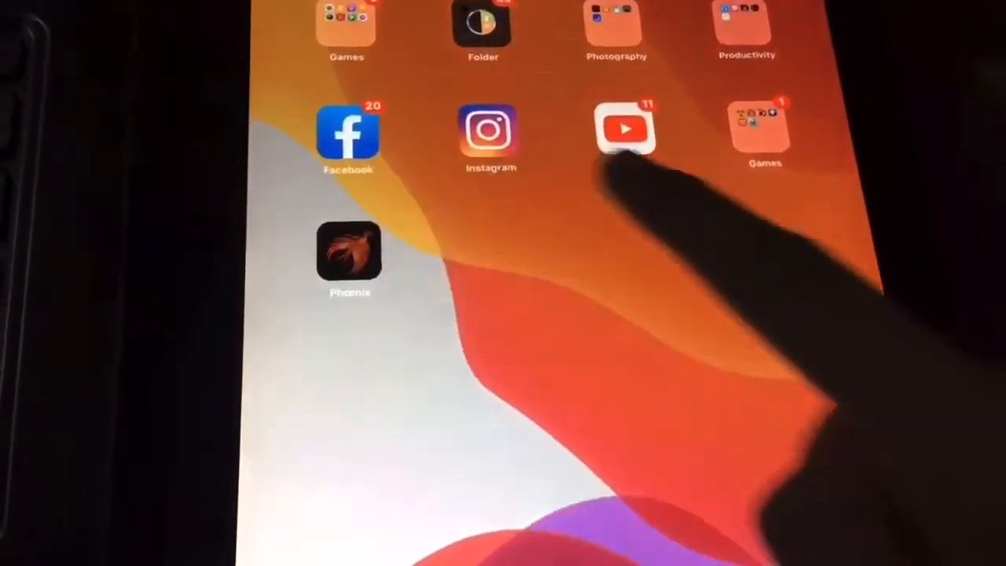
Step: Launch Phoenix and kickstart the jailbreak using the provided iOS 9.3.5 offsets
left_click(349, 256)
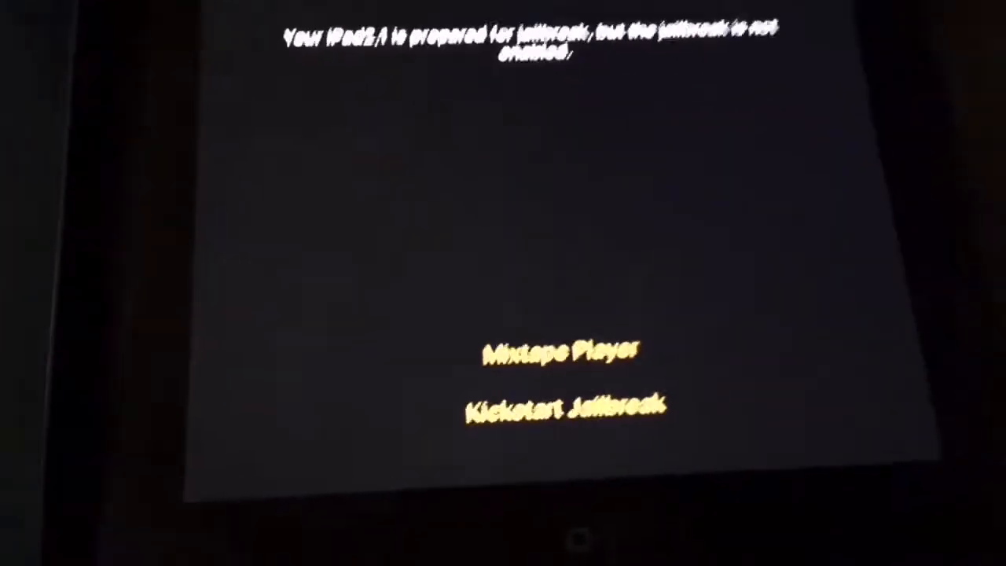
left_click(565, 408)
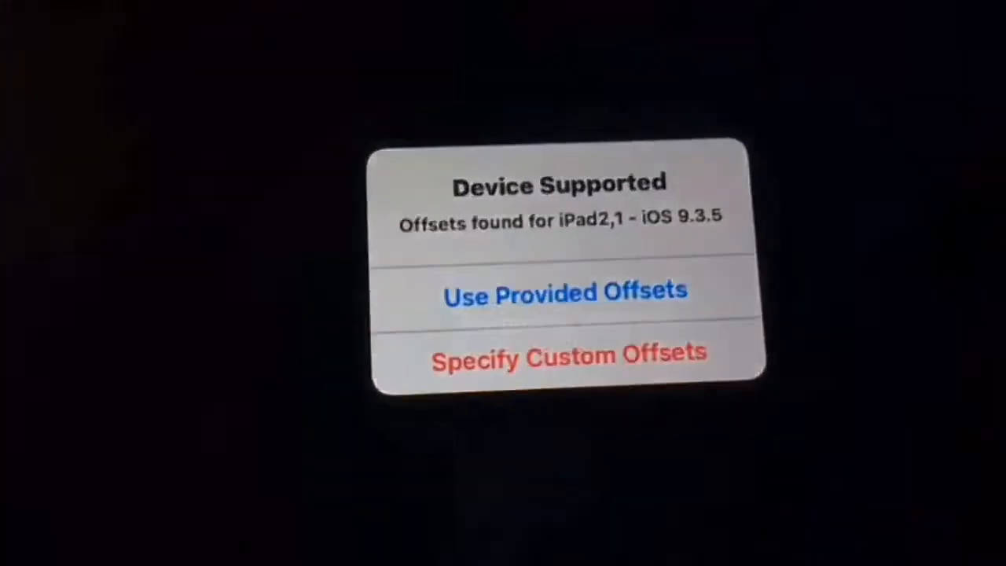
left_click(566, 293)
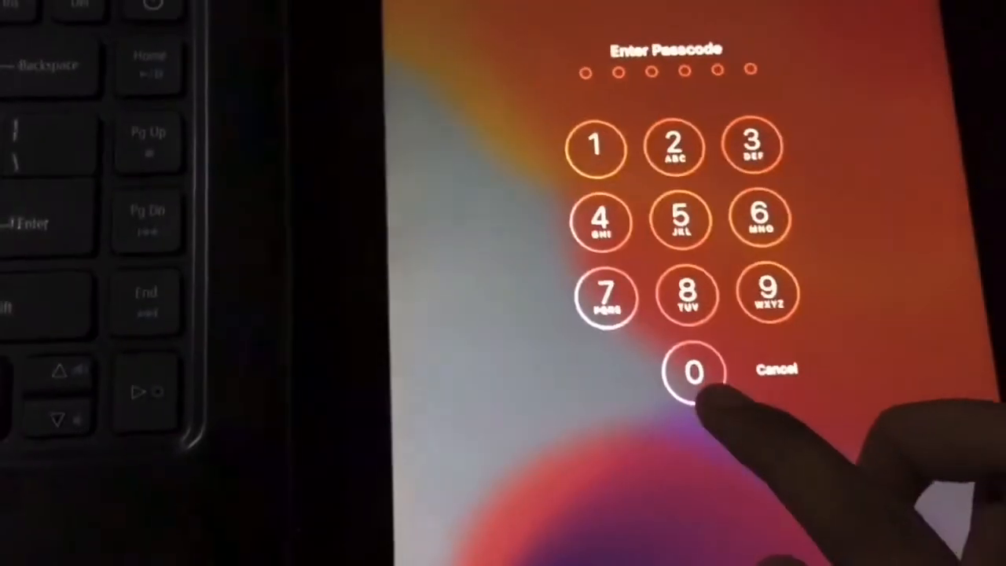
Step: Enter the passcode to unlock the rebooted, jailbroken iPad
left_click(691, 373)
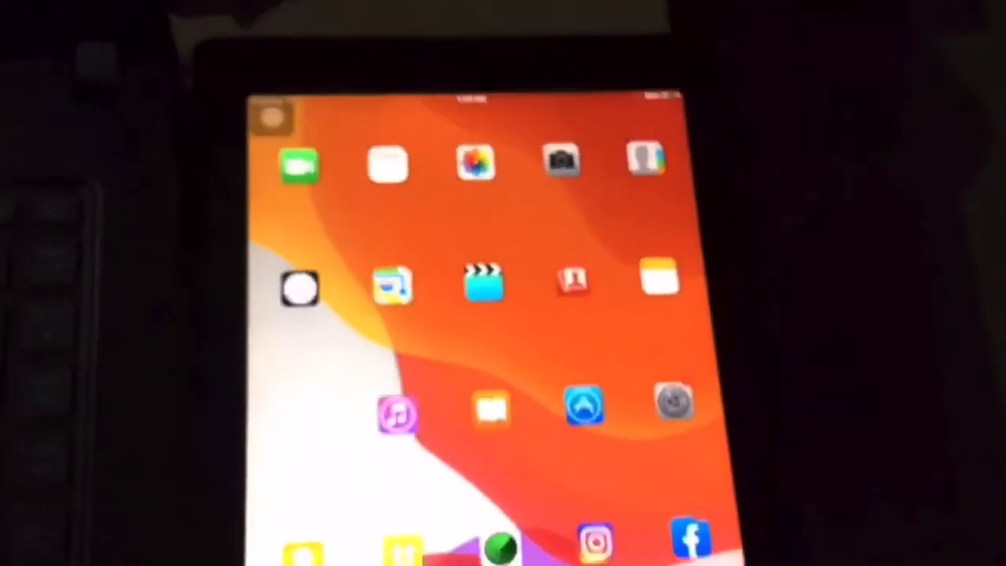